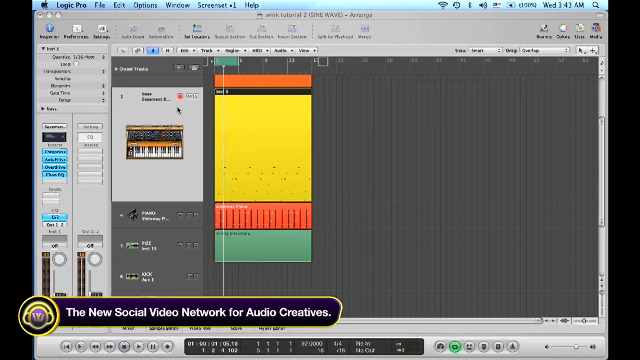
Enable the Freeze button in the track header configuration and confirm with Done
right_click(140, 100)
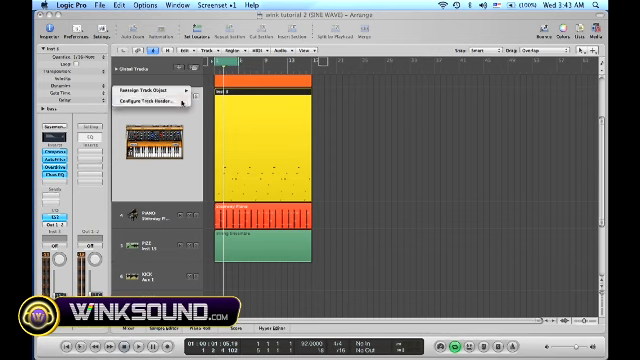
click(151, 105)
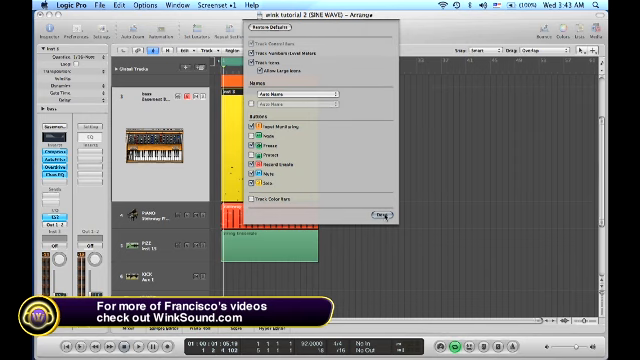
click(378, 214)
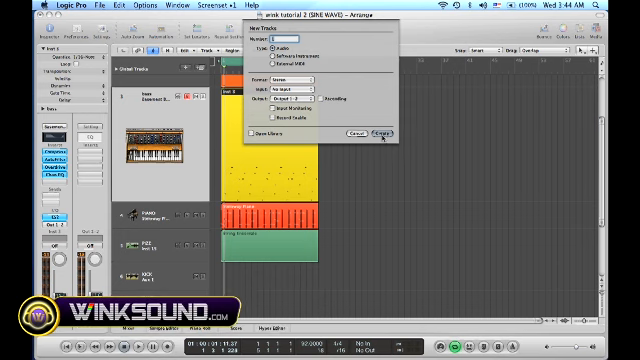
Create a stereo audio track from the New Tracks dialog below the synth track
click(380, 131)
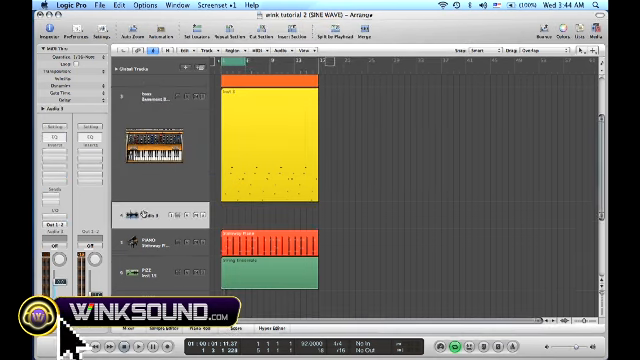